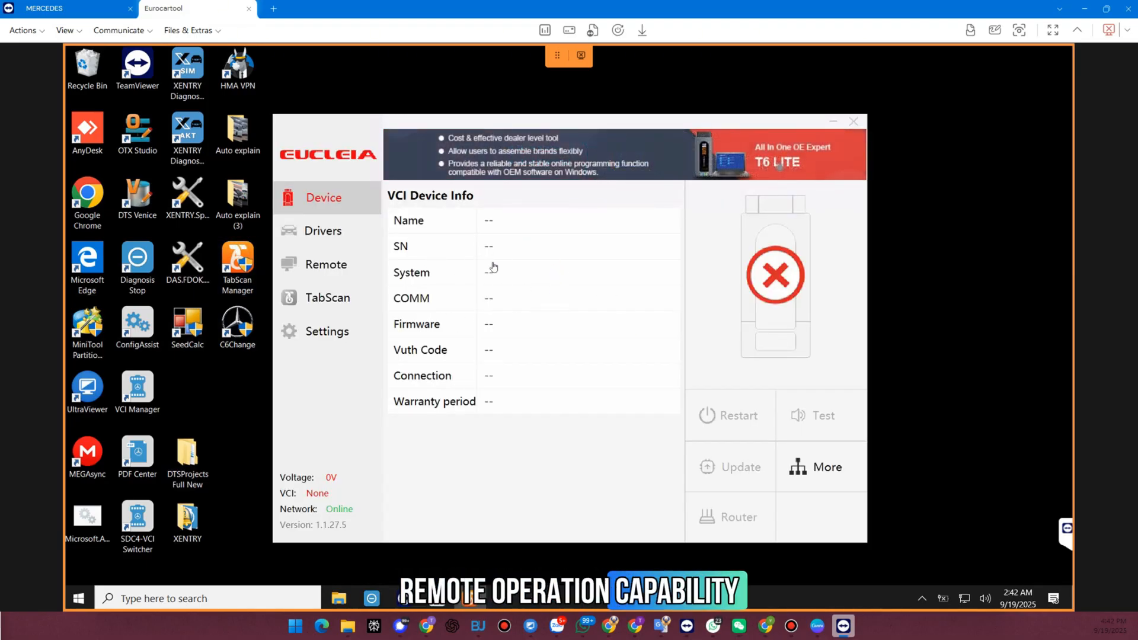
pyautogui.click(325, 264)
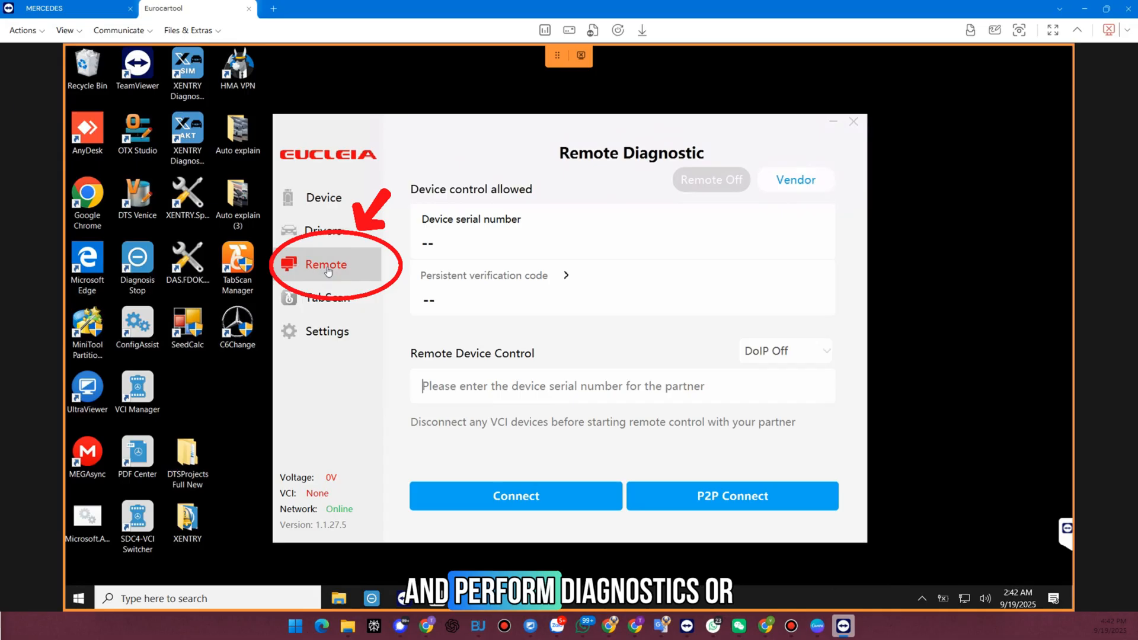
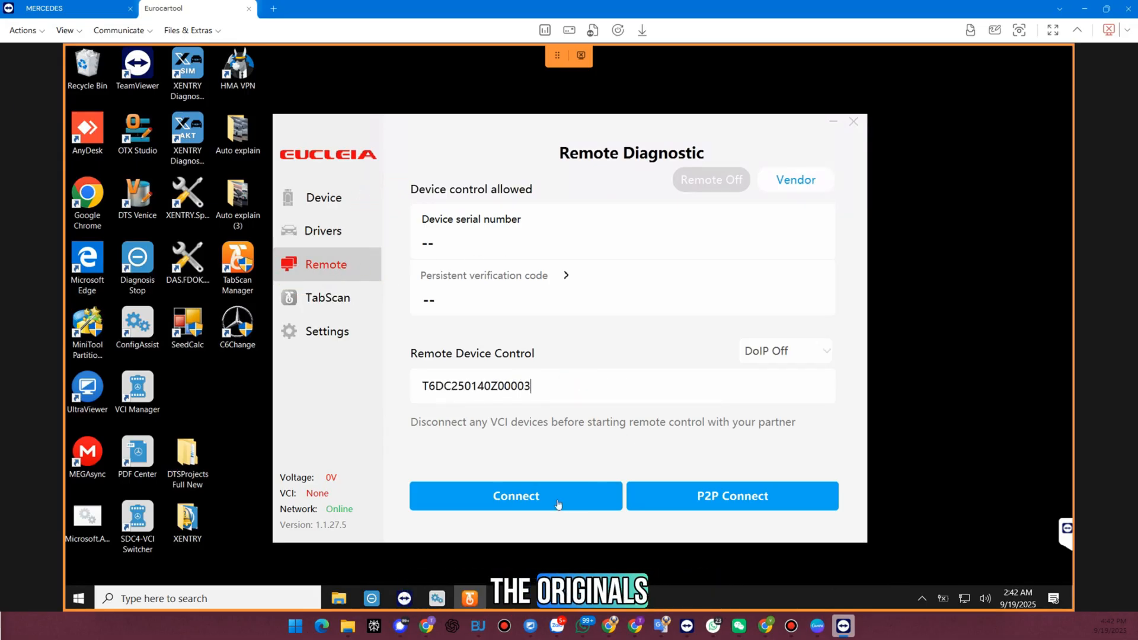
# Step: Request the connection and read the partner's verification code from the MERCEDES tab
pyautogui.click(515, 495)
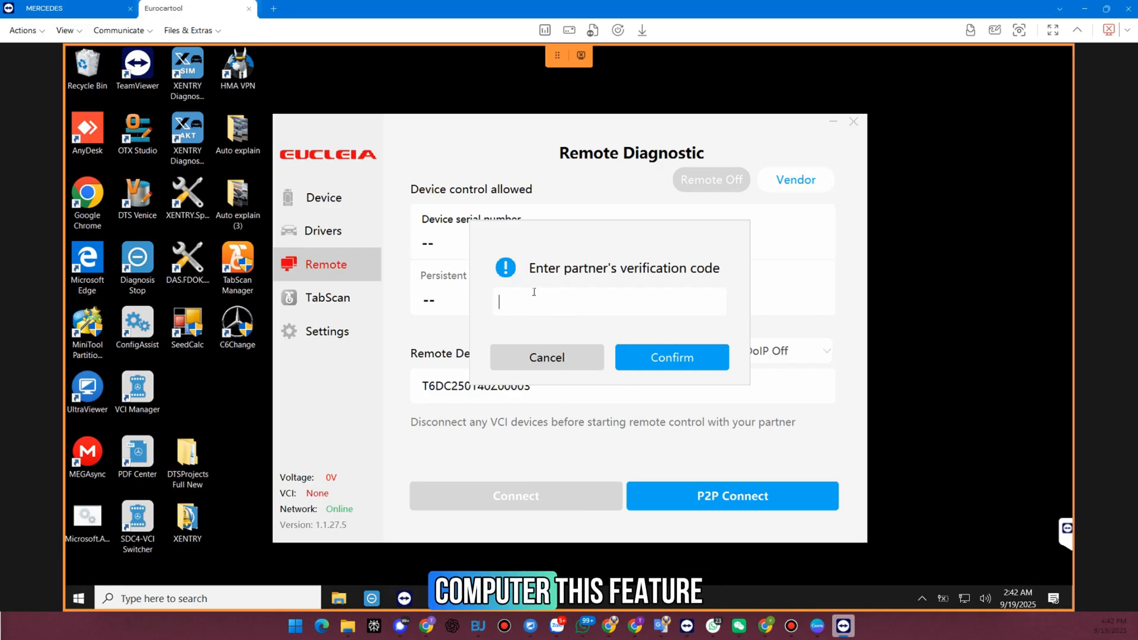
pyautogui.click(670, 357)
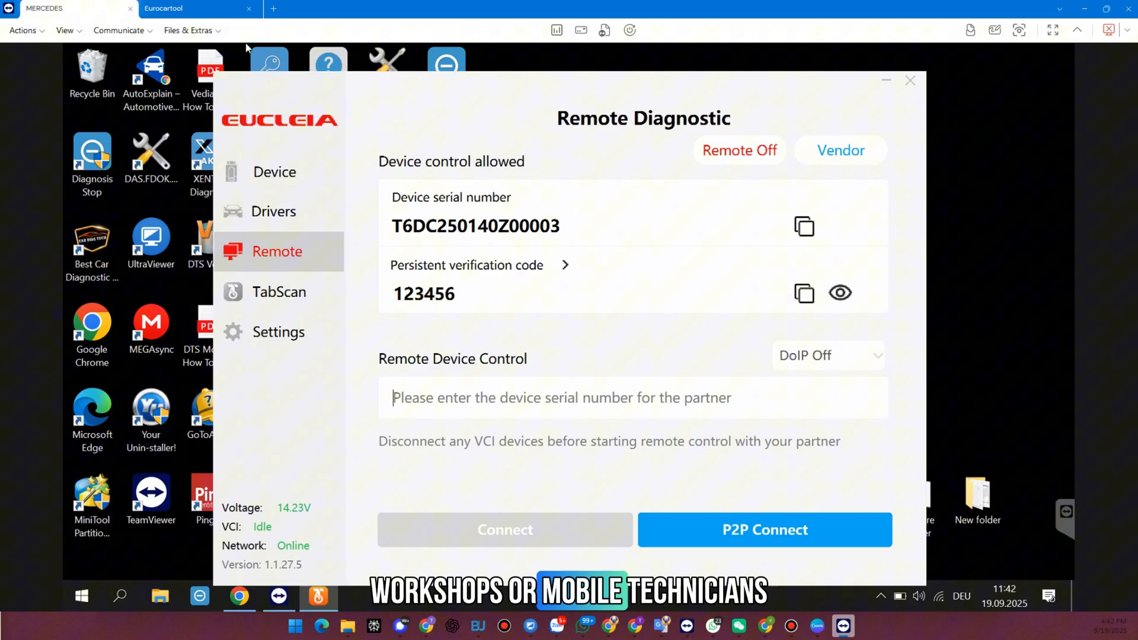
pyautogui.click(764, 529)
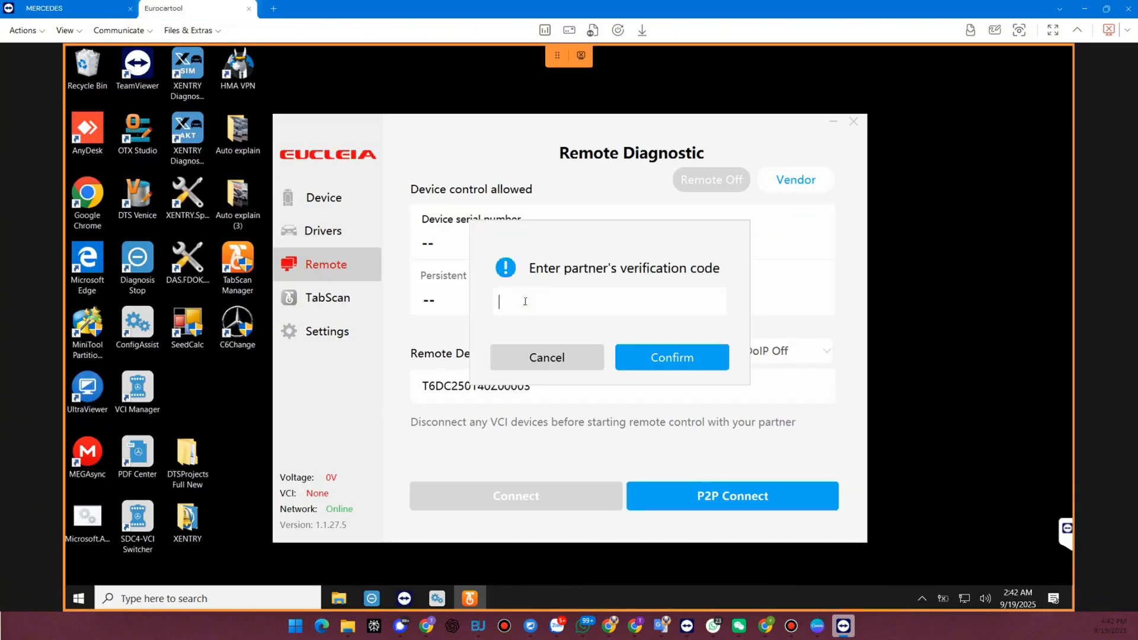